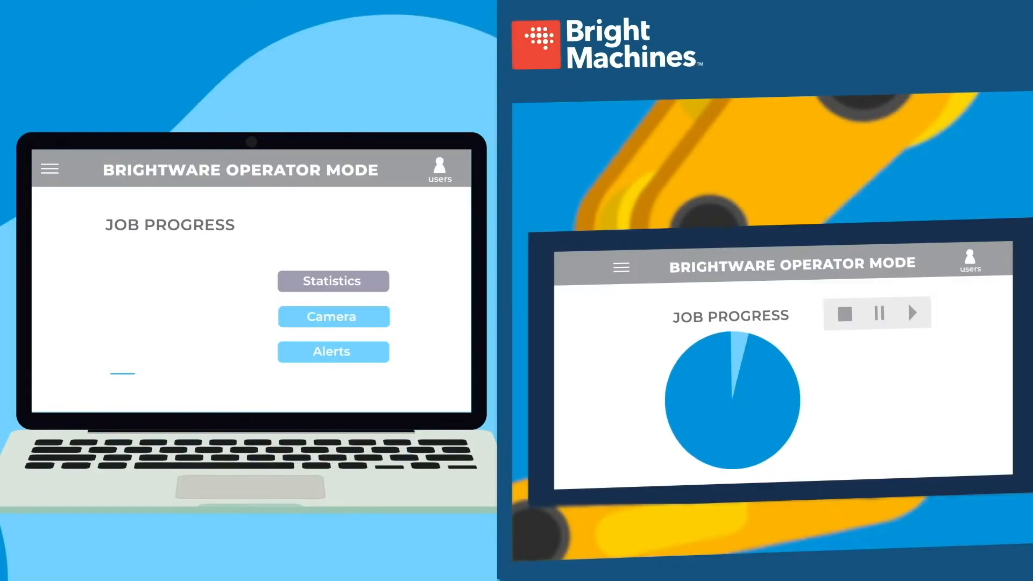
# Step: Move through BRC Device Setup, Recipe Editor, Operator Mode job progress and the Microfactory Overview
pyautogui.click(332, 281)
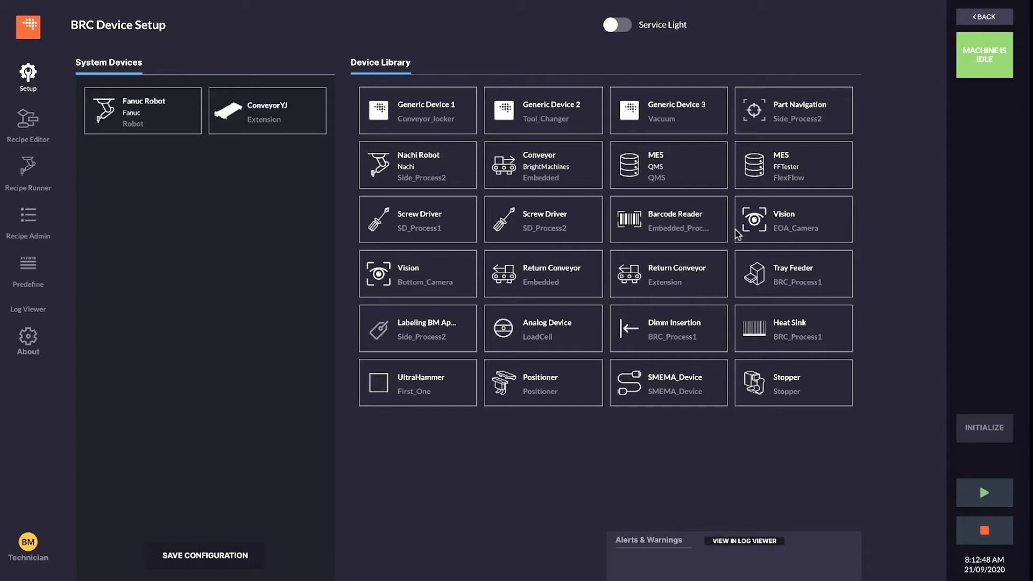
pyautogui.click(792, 219)
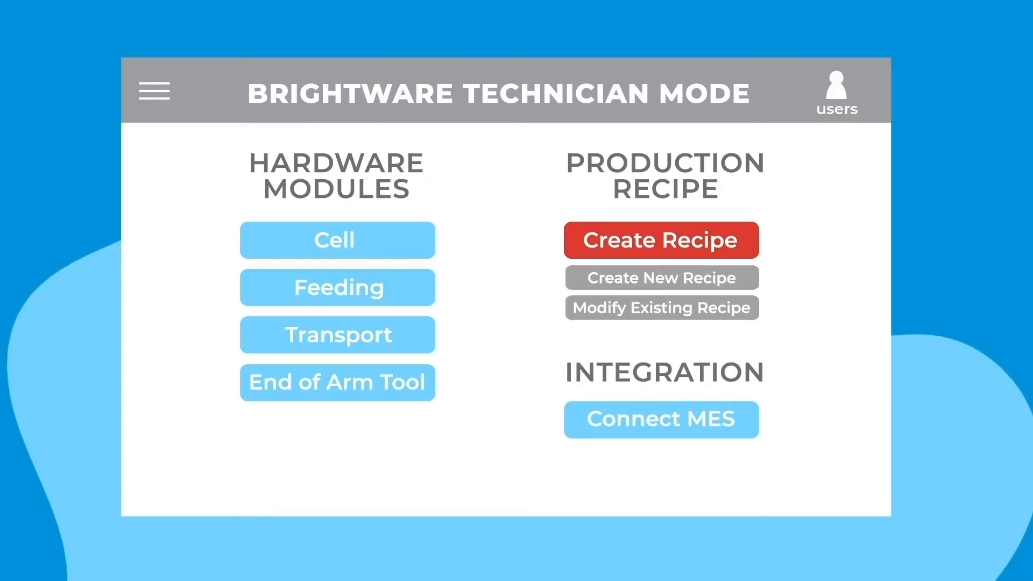
pyautogui.click(660, 240)
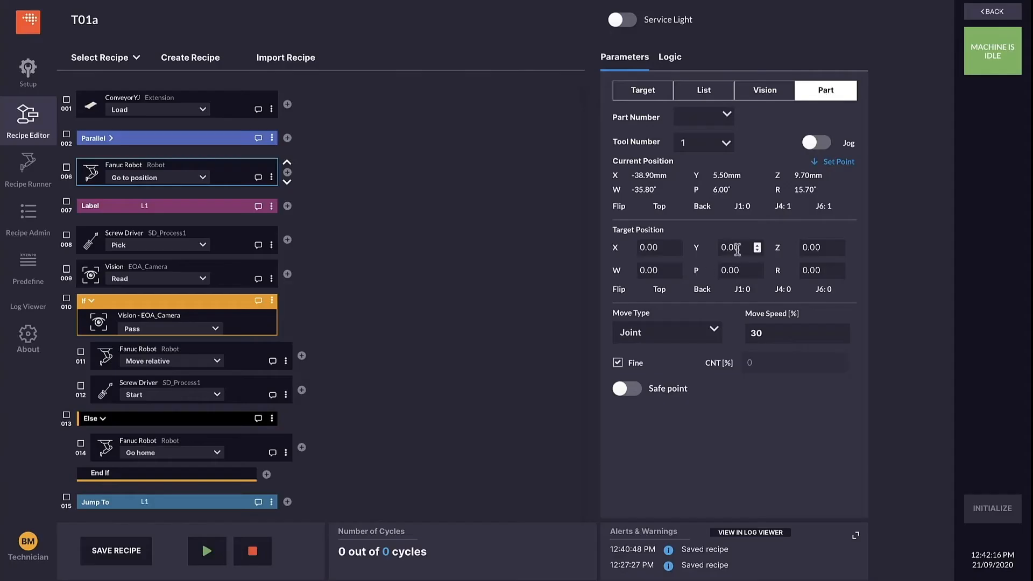
pyautogui.click(703, 91)
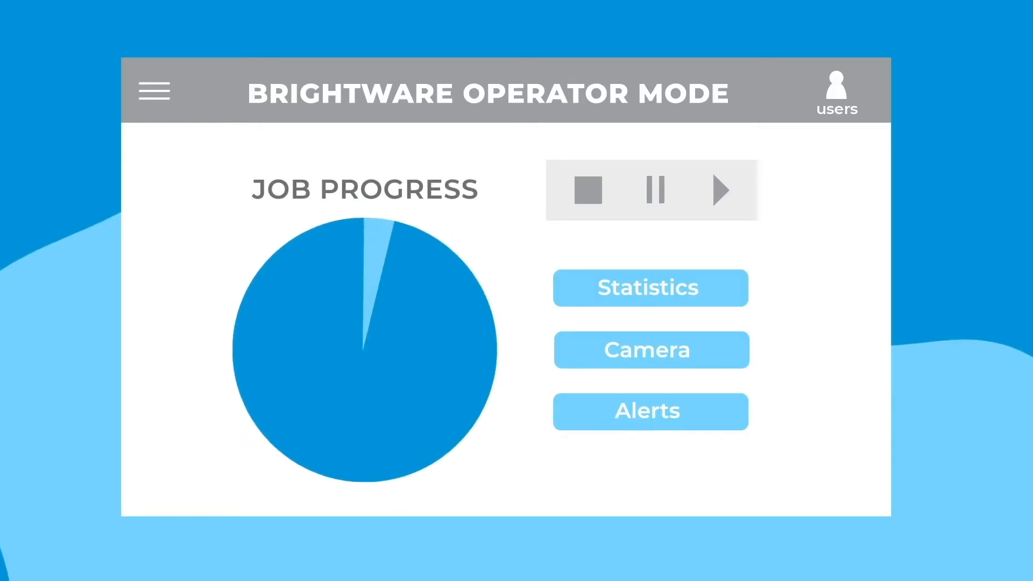
pyautogui.click(722, 190)
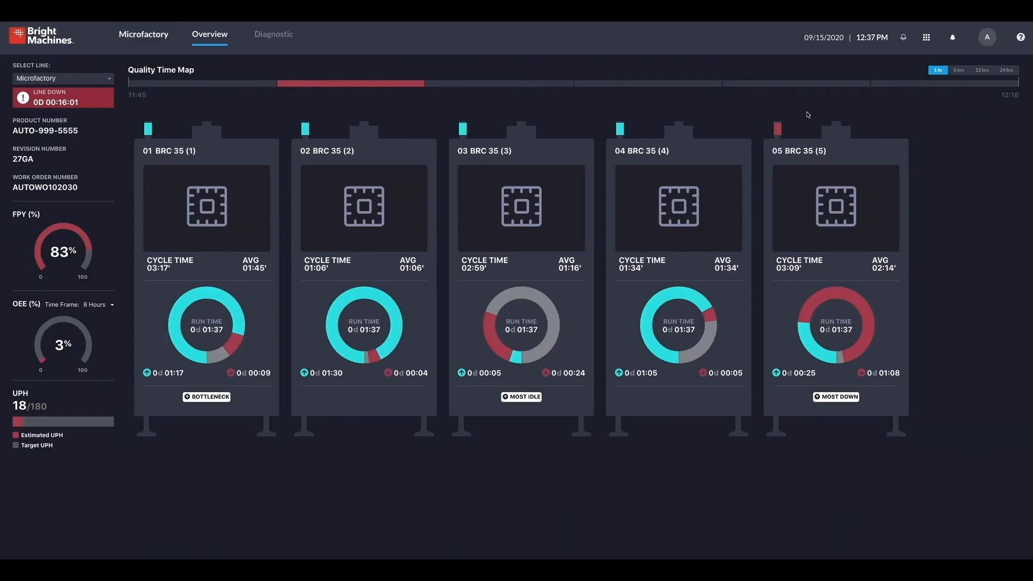
# Step: Switch from the Log Viewer to the Diagnostic Dashboard and review its error counts, charts and event log
pyautogui.click(957, 70)
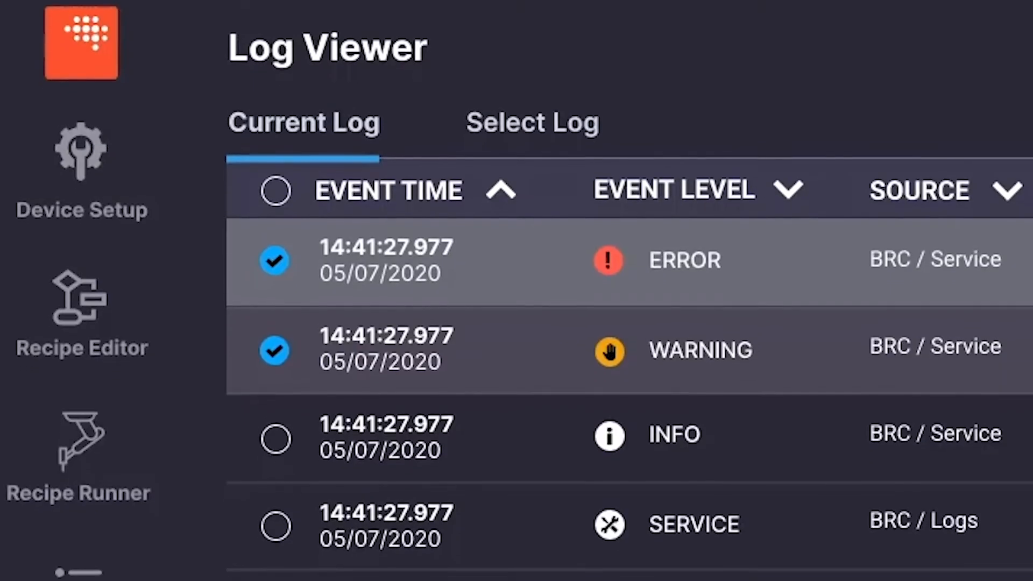
pyautogui.scroll(-3)
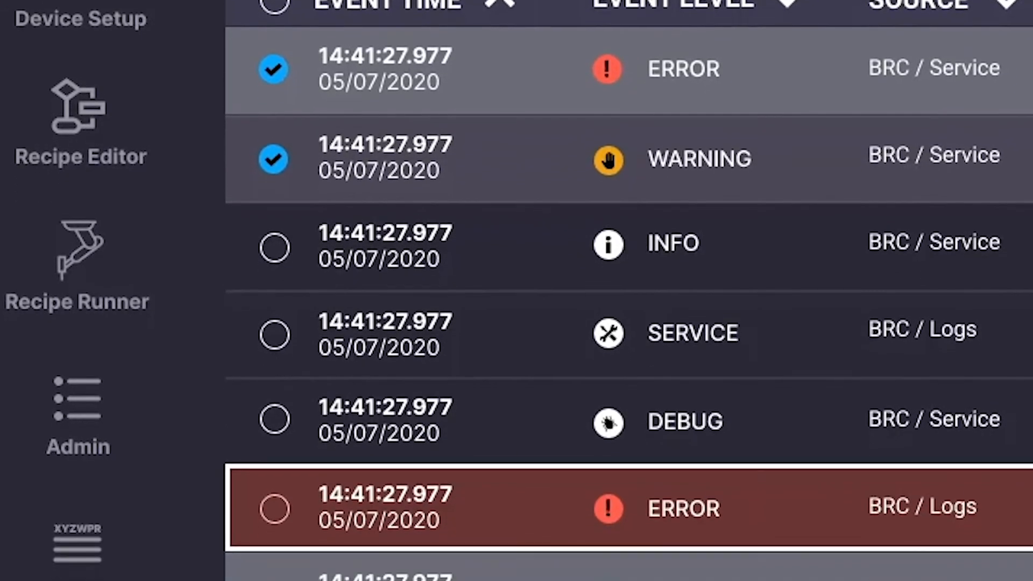
pyautogui.scroll(-3)
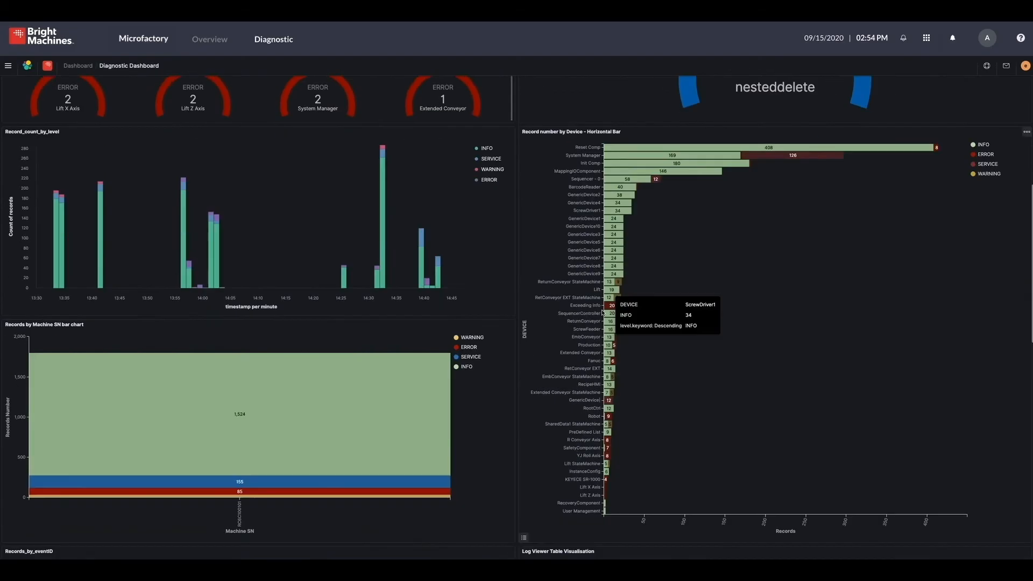
pyautogui.scroll(-3)
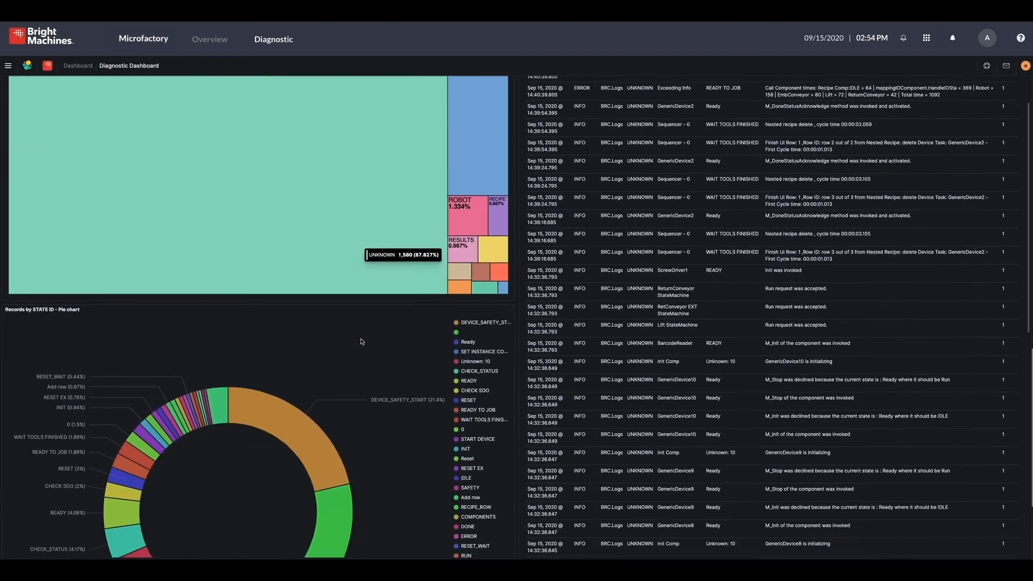